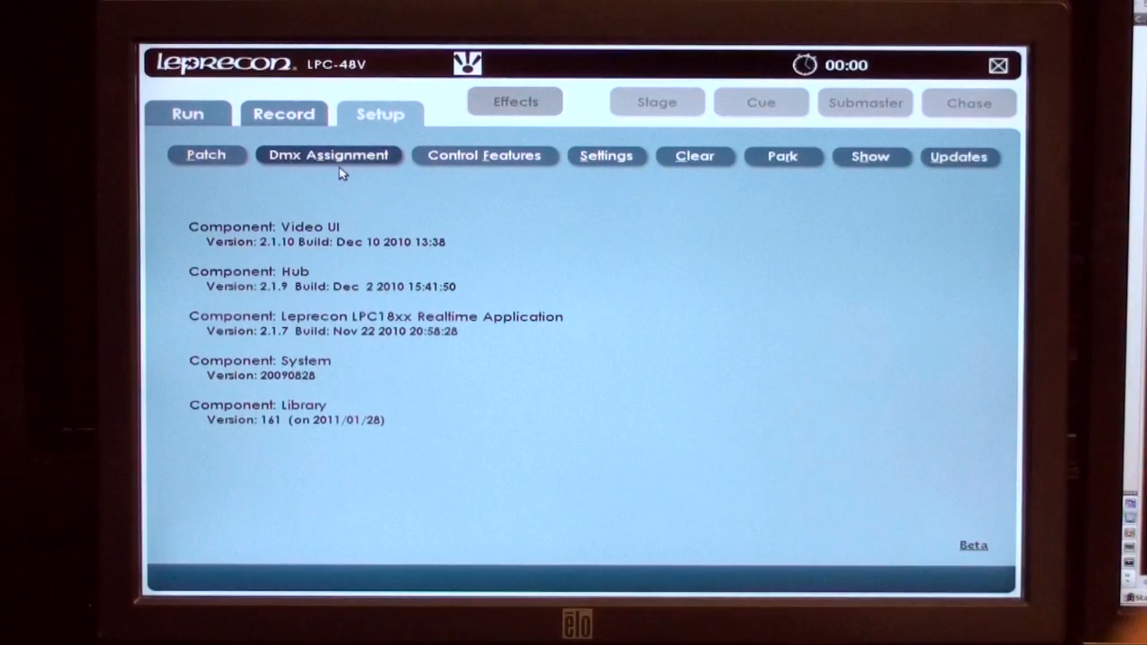
# Show the DMX assignment grid with the Mac 500 M2 and Mac 600 M2 fixtures patched
pyautogui.click(328, 154)
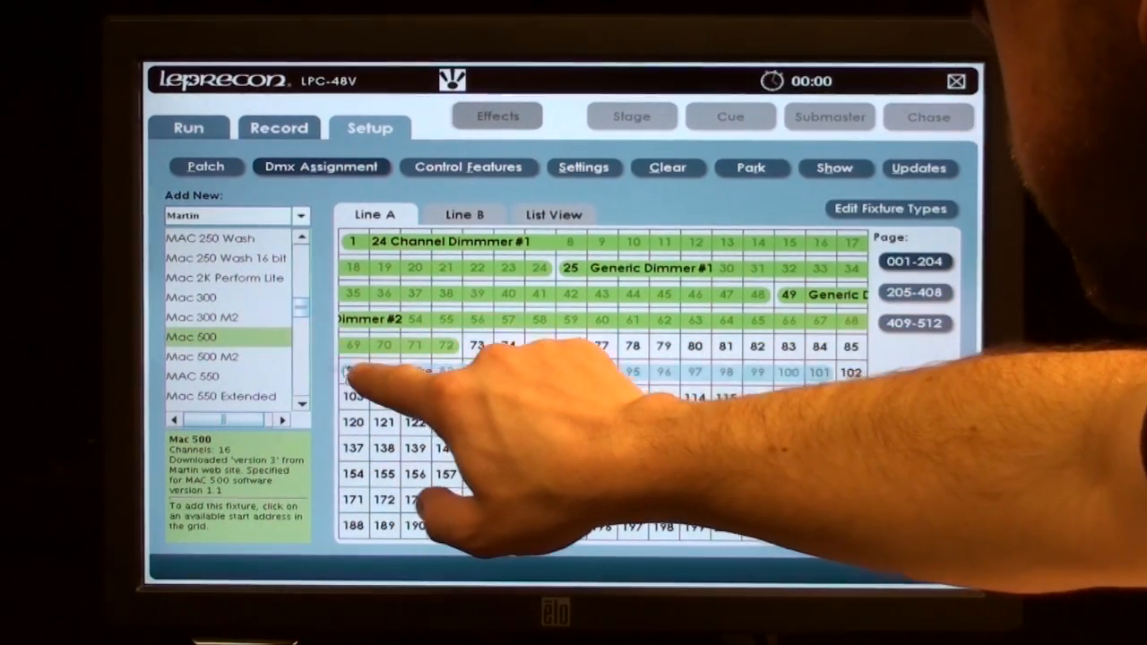
pyautogui.click(351, 370)
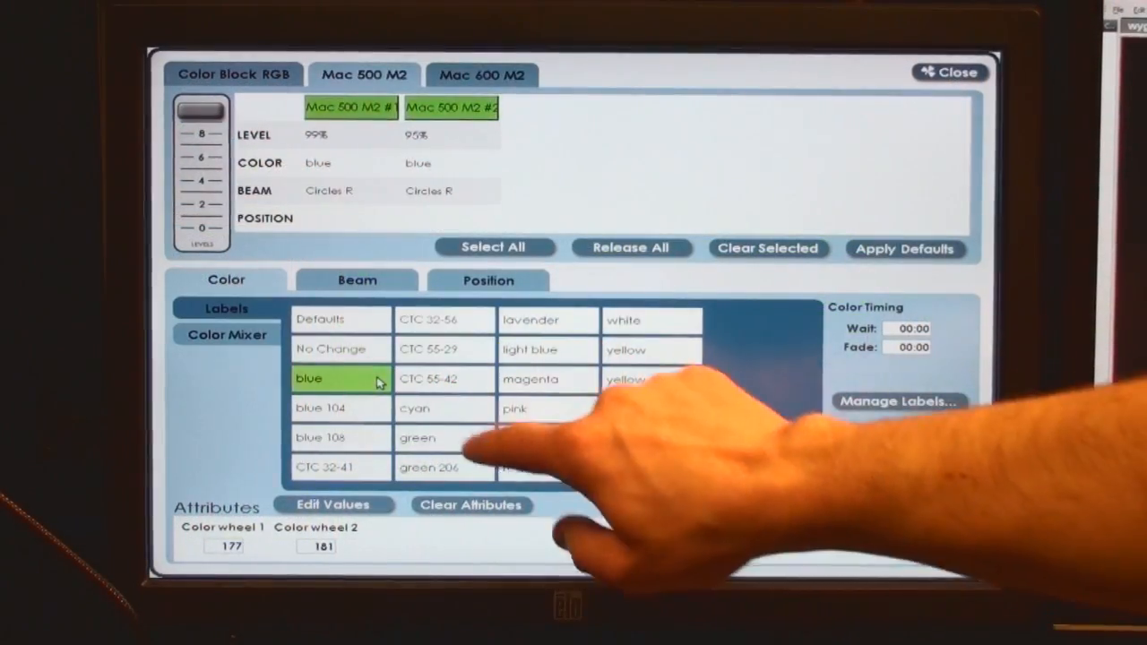
pyautogui.click(546, 408)
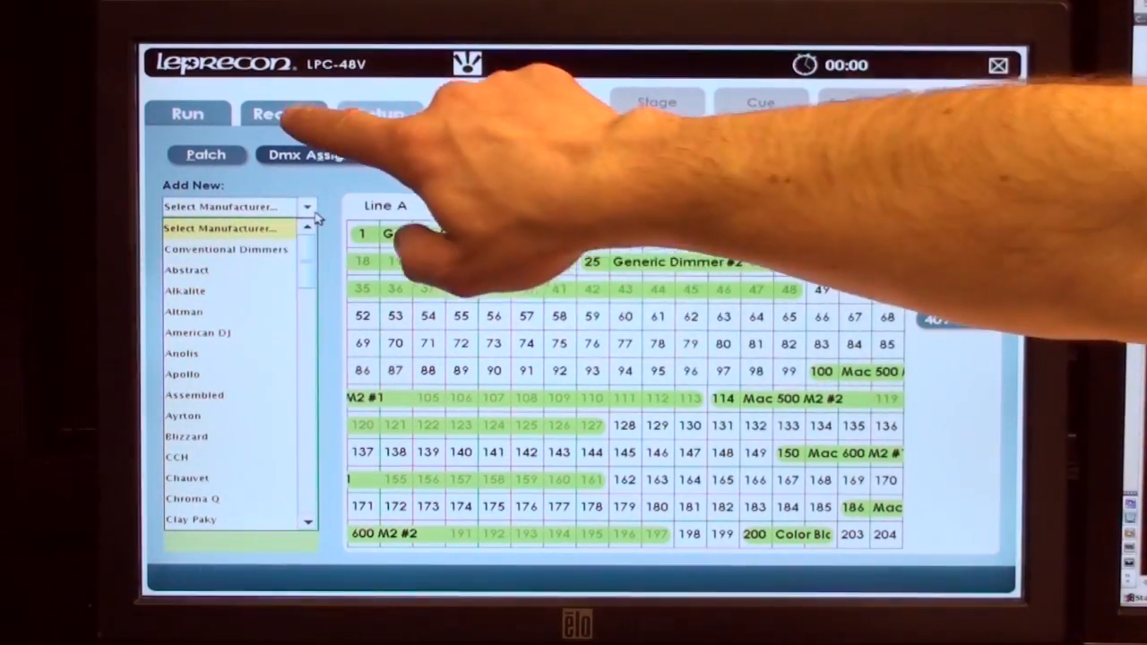
# In Record, select the Mac 500 M2 fixtures and bring up their detailed attributes
pyautogui.click(863, 102)
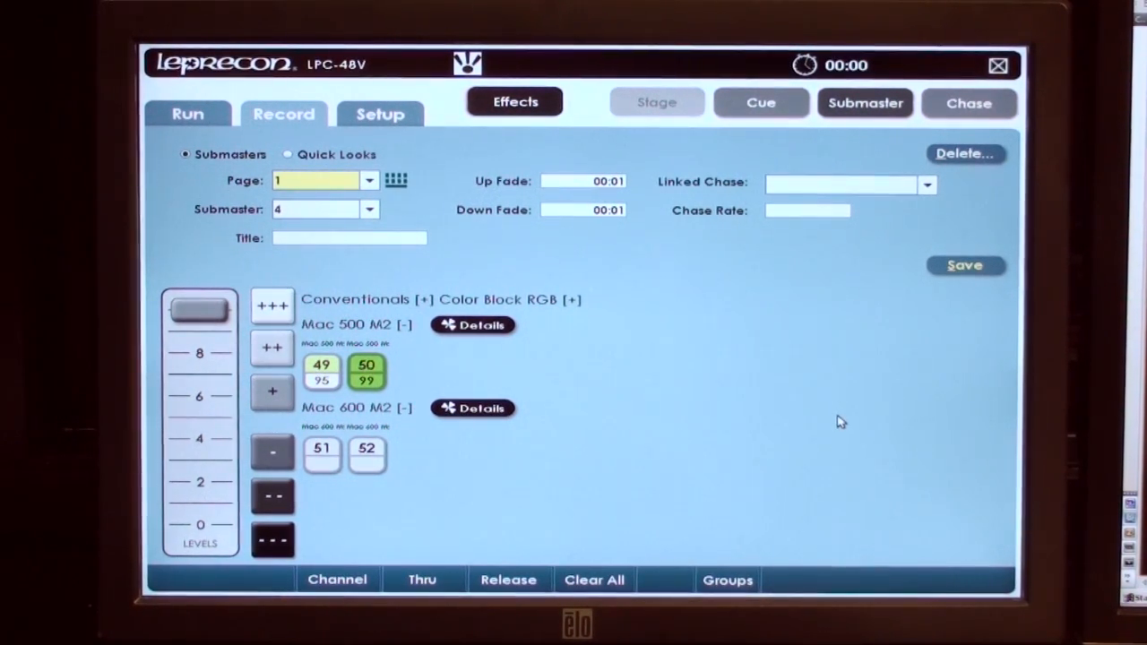
pyautogui.click(320, 370)
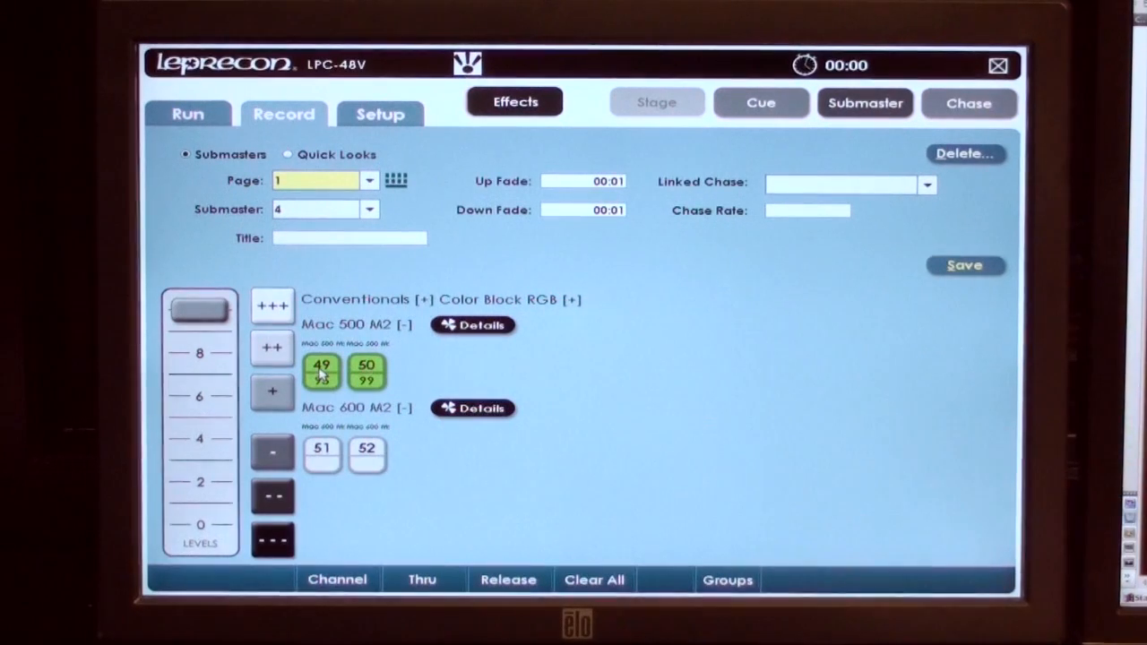
pyautogui.click(473, 325)
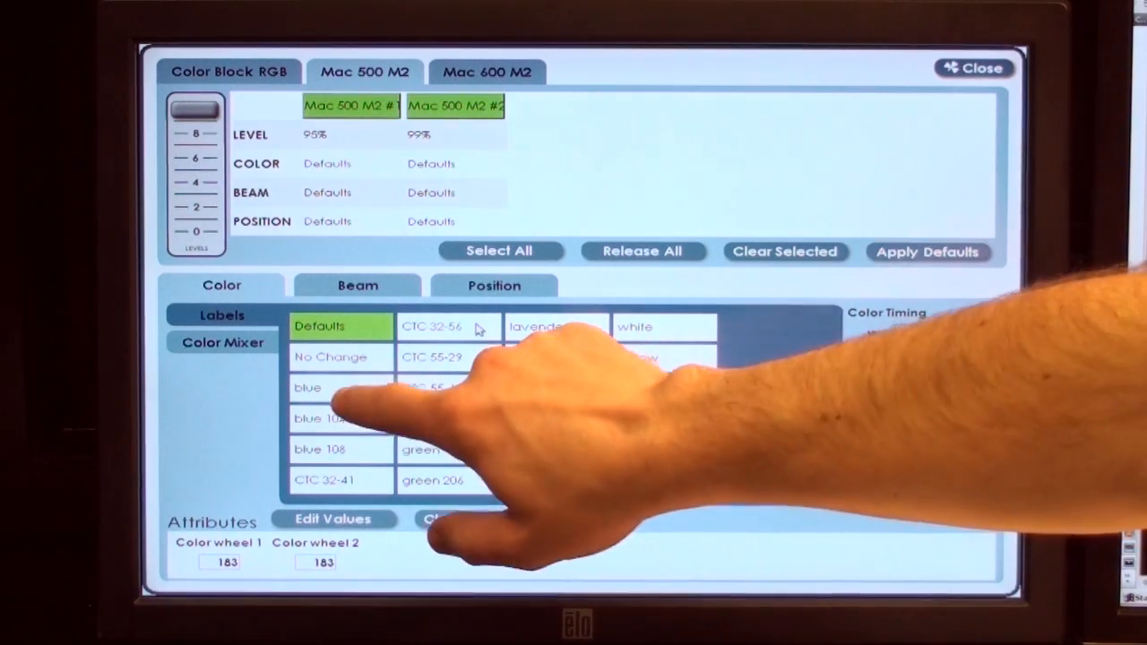
# Label both Mac 500 M2s with Color blue, Beam Circles R and Position Back Wall
pyautogui.click(357, 285)
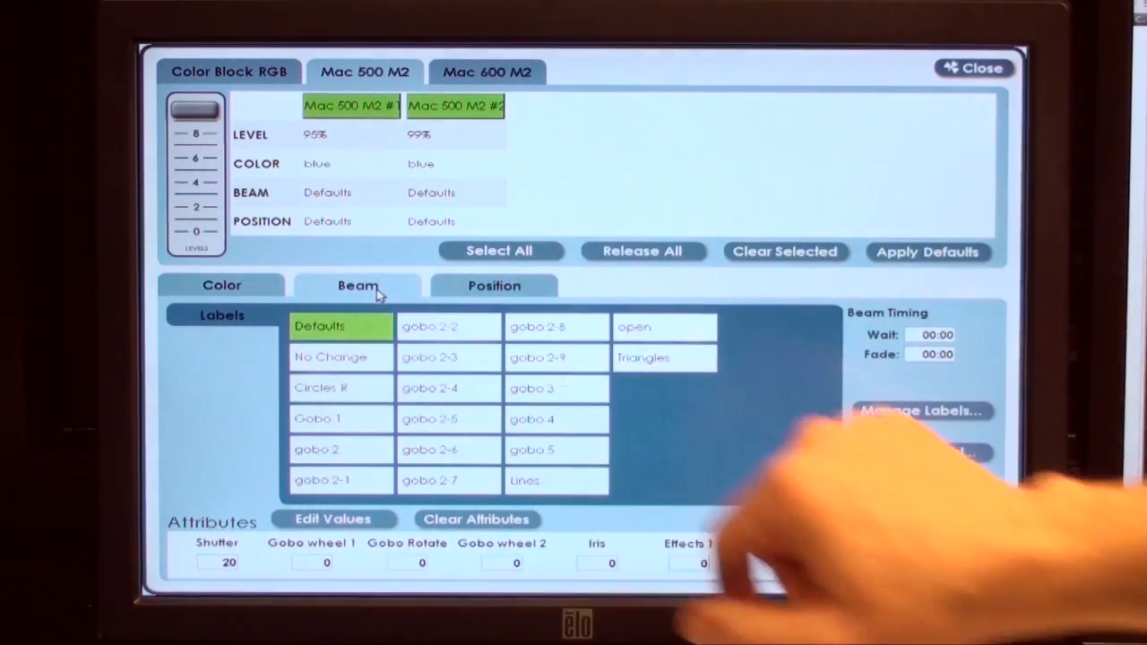
pyautogui.click(340, 387)
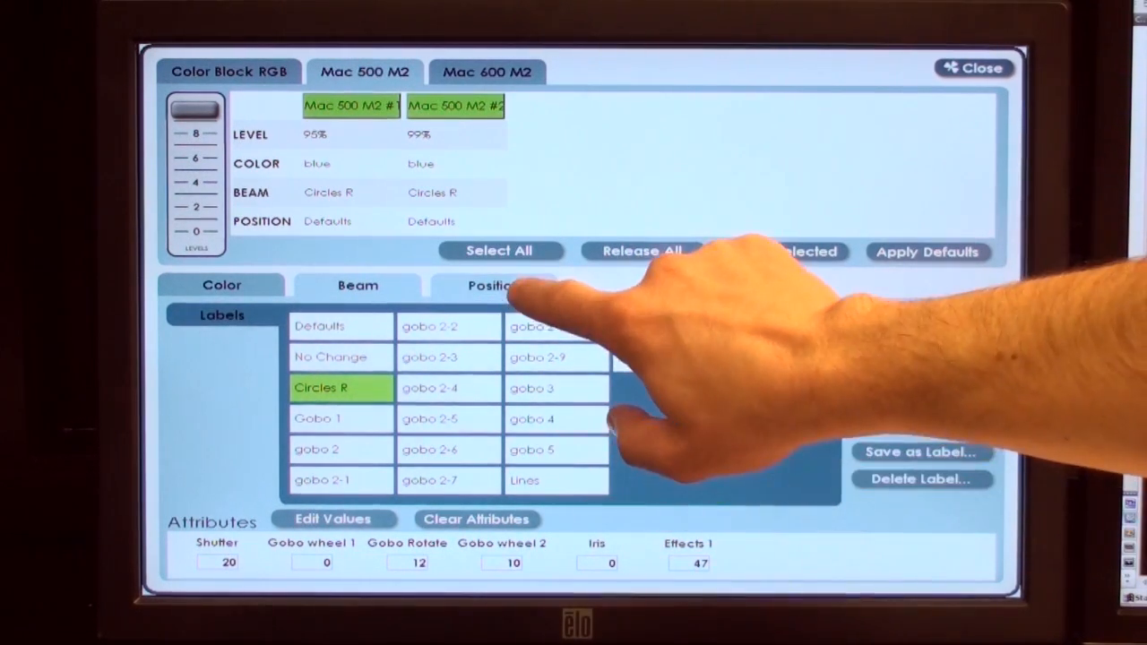
pyautogui.click(494, 285)
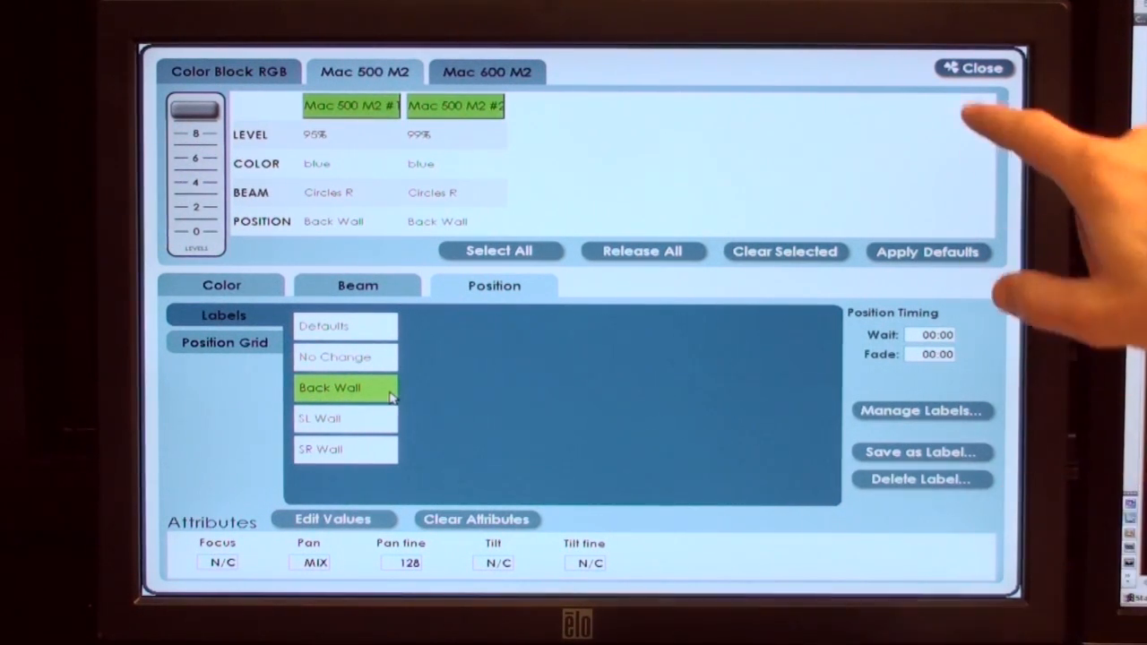
pyautogui.click(975, 69)
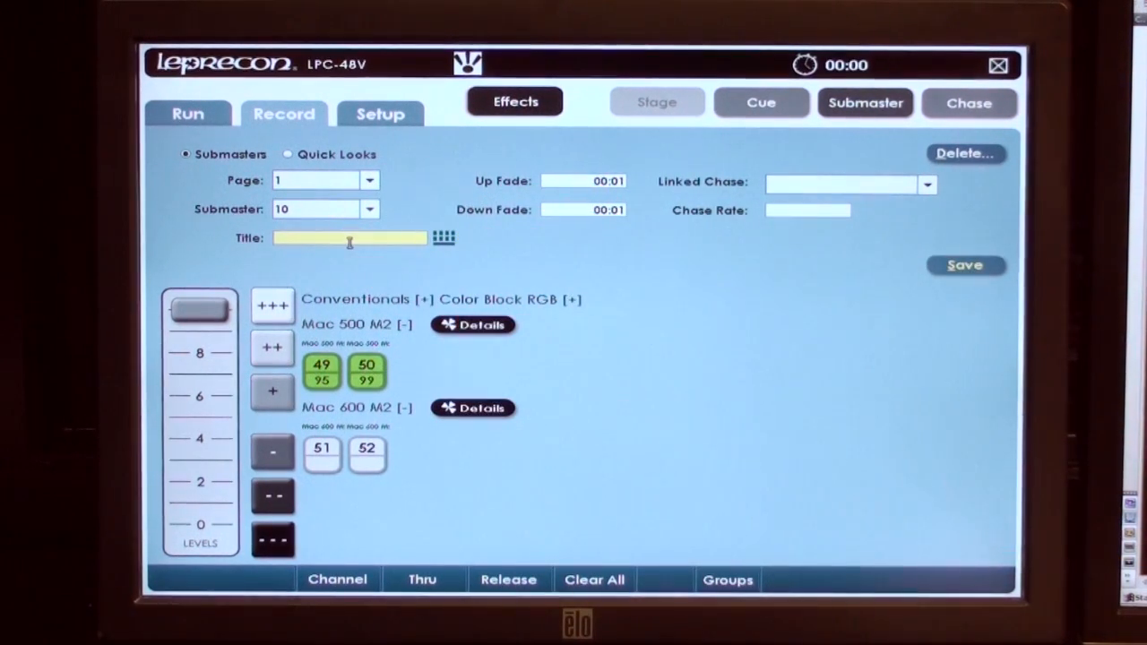
# Save submaster 10 titled 'Opening look' and switch to the Run preview
pyautogui.write('Openin')
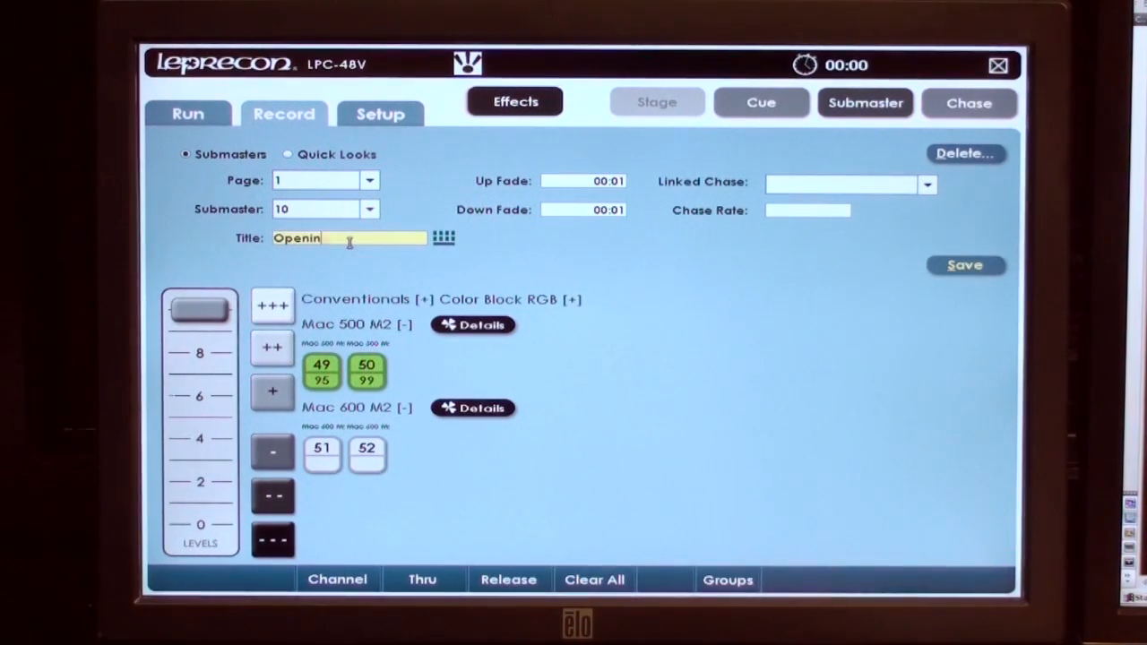
pyautogui.write('g look')
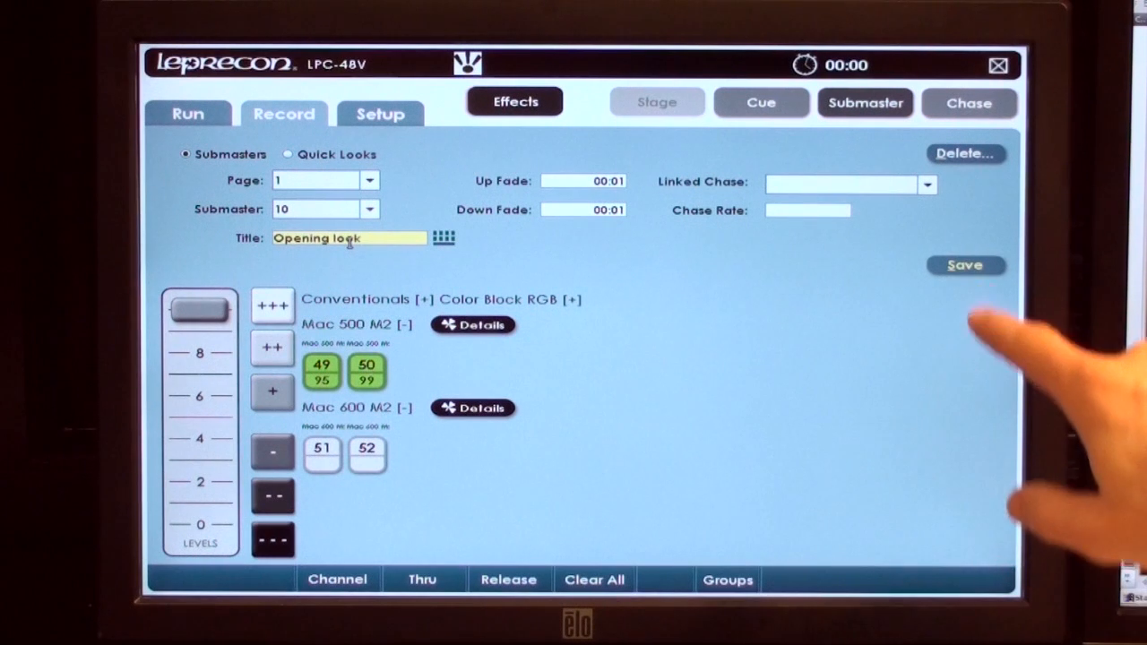
pyautogui.click(964, 265)
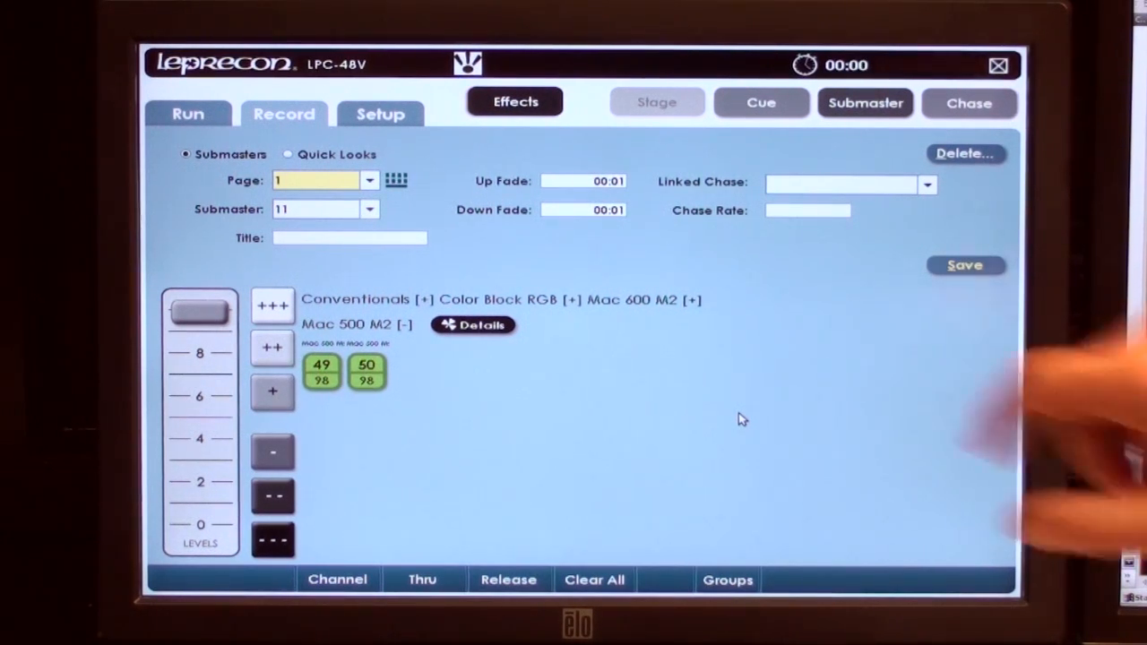
pyautogui.click(187, 113)
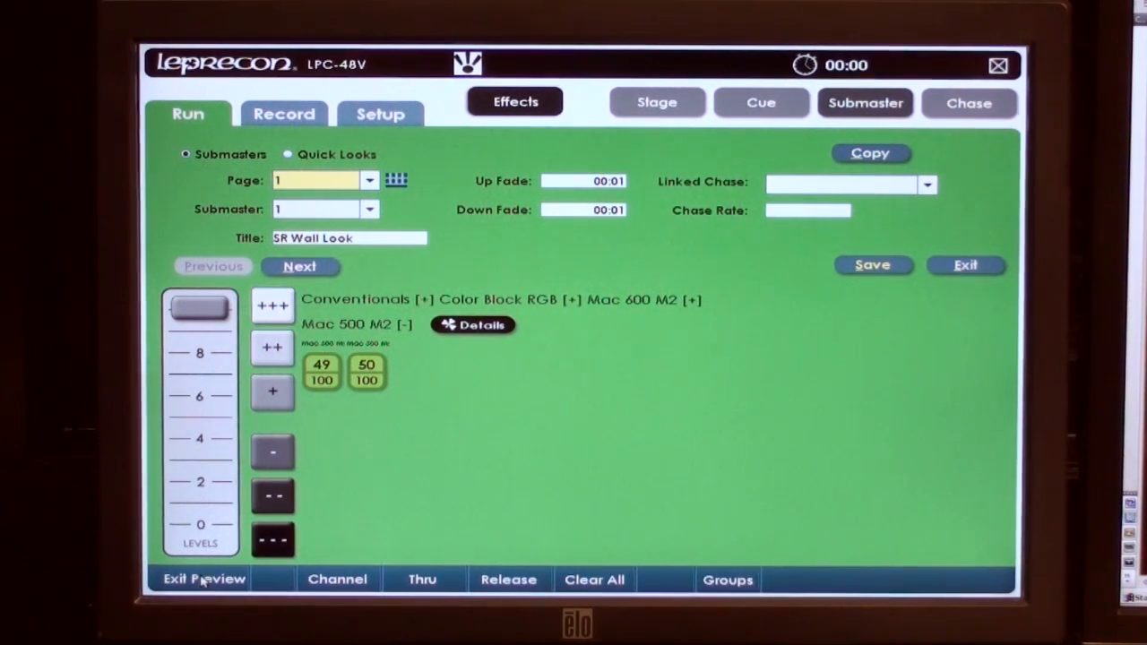
# Preview submaster 10 and bring up the Mac 500 M2 attribute details
pyautogui.click(369, 208)
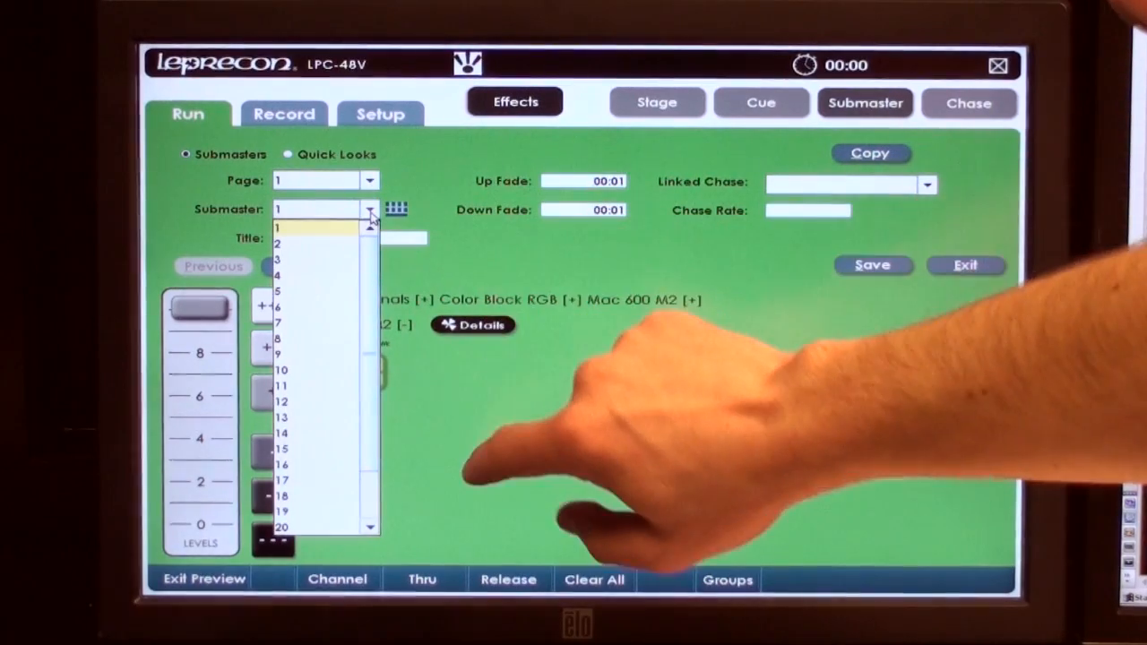
pyautogui.click(285, 369)
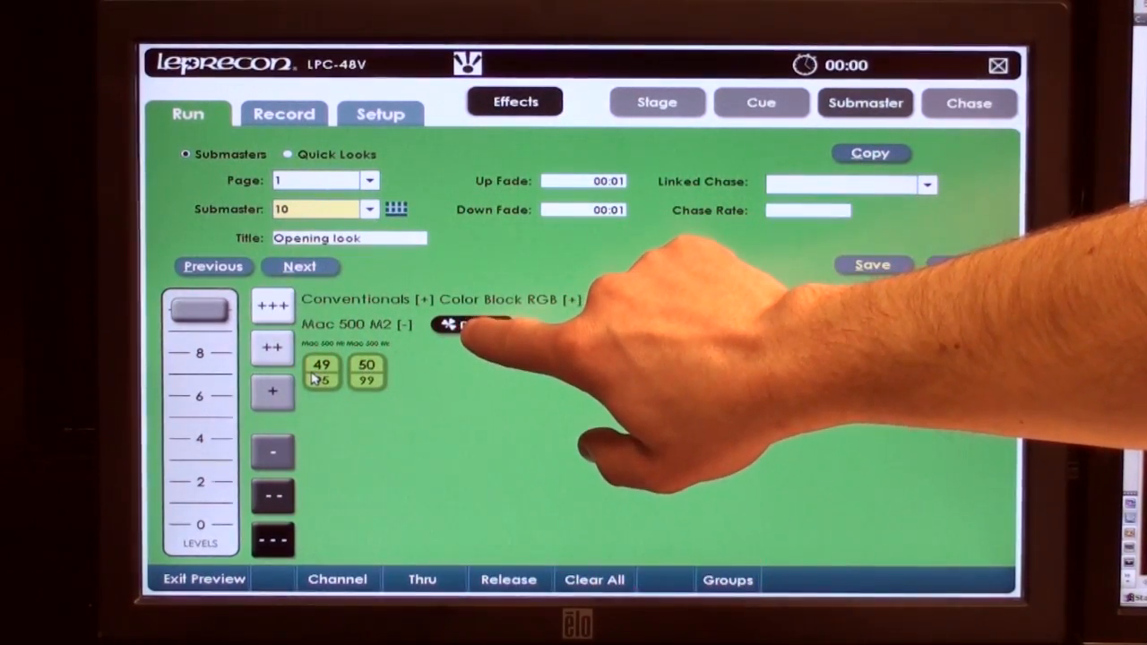
pyautogui.click(457, 325)
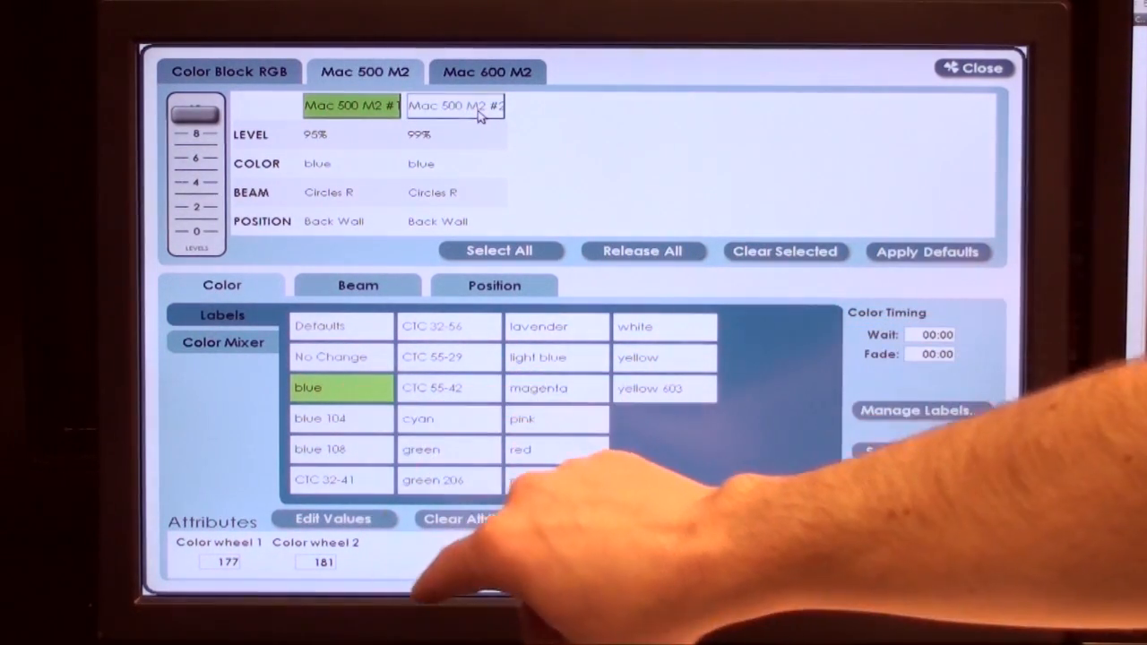
# Make Mac 500 M2 #1 yellow, leaving #2 blue, and resave submaster 10
pyautogui.click(663, 357)
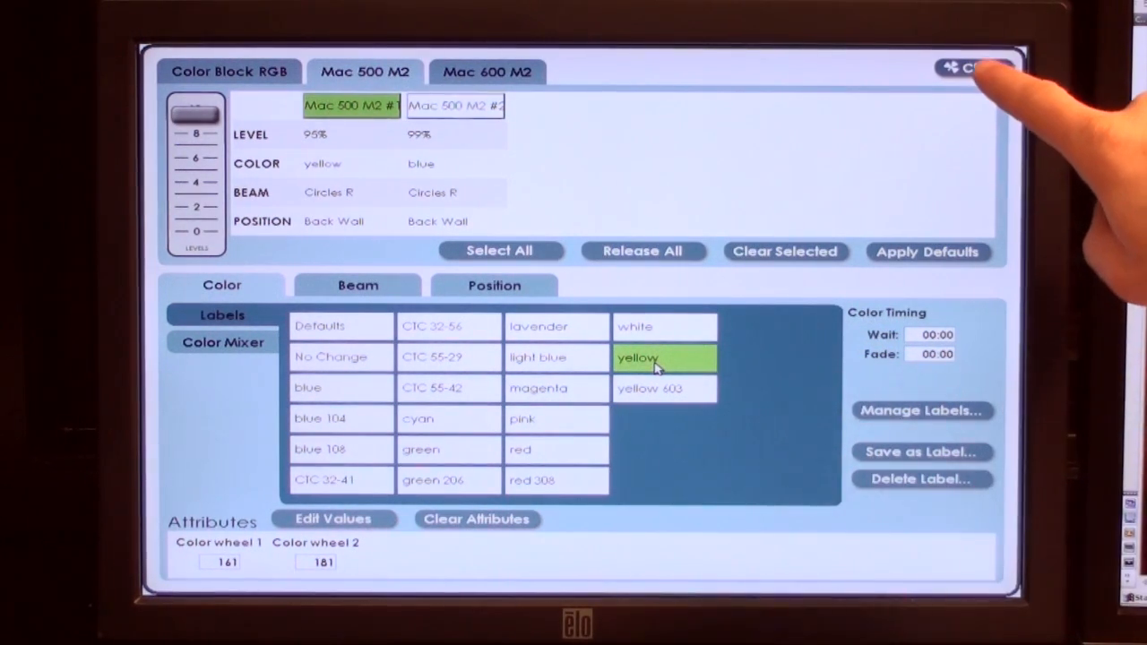
pyautogui.click(974, 69)
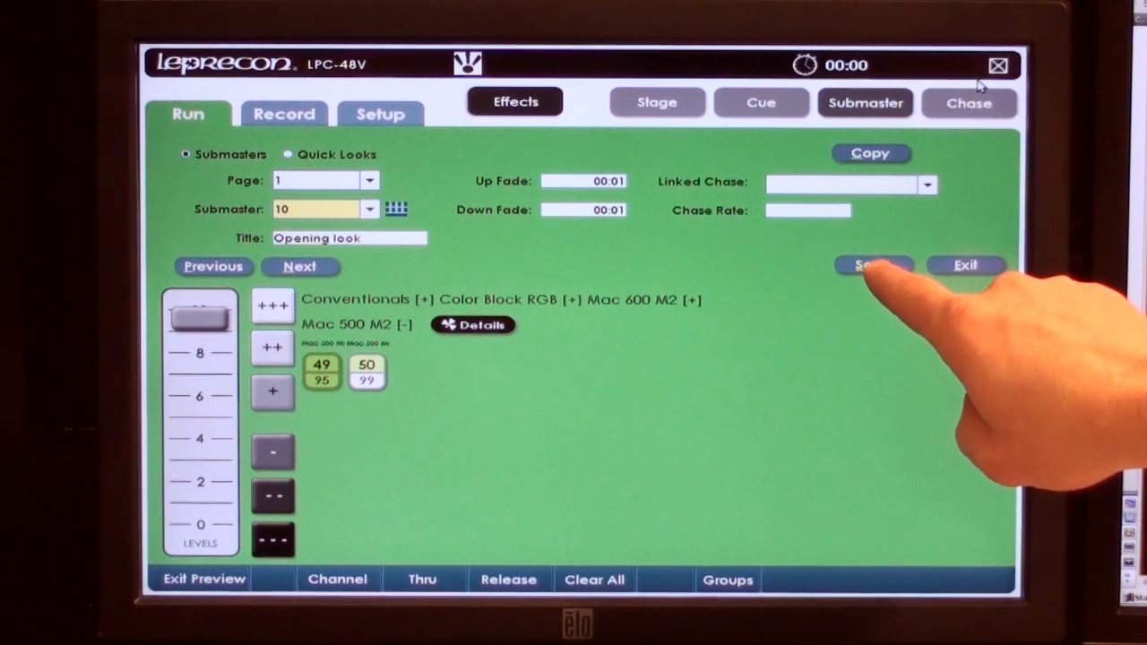
pyautogui.click(870, 265)
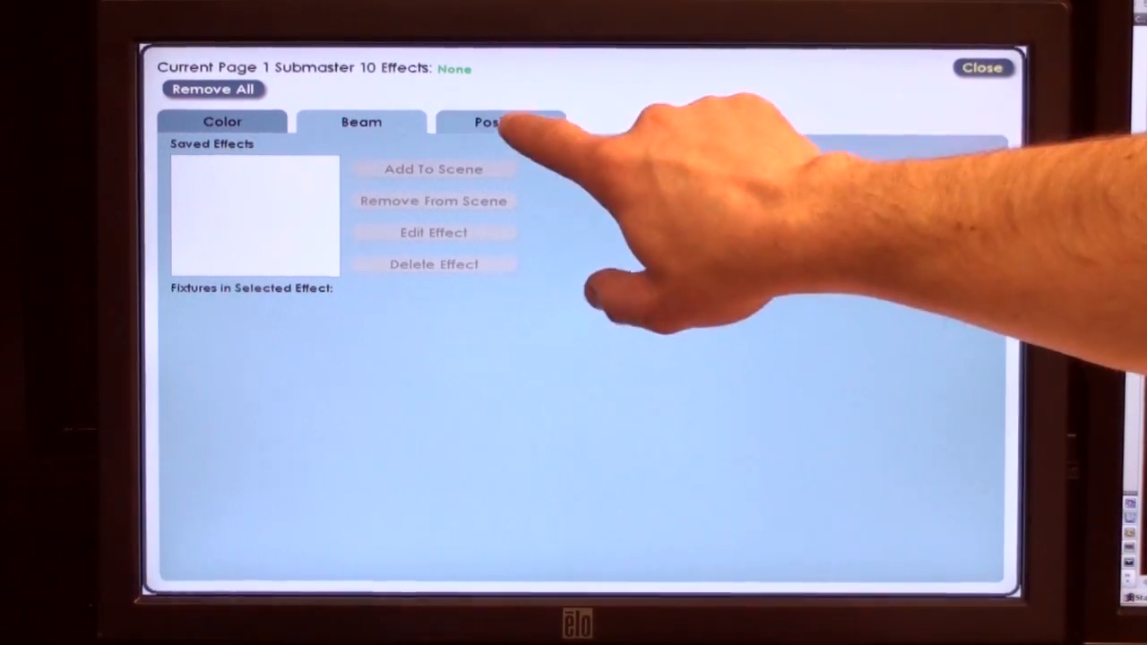
# Look through the position effect choices in submaster 10's effects editor
pyautogui.click(501, 122)
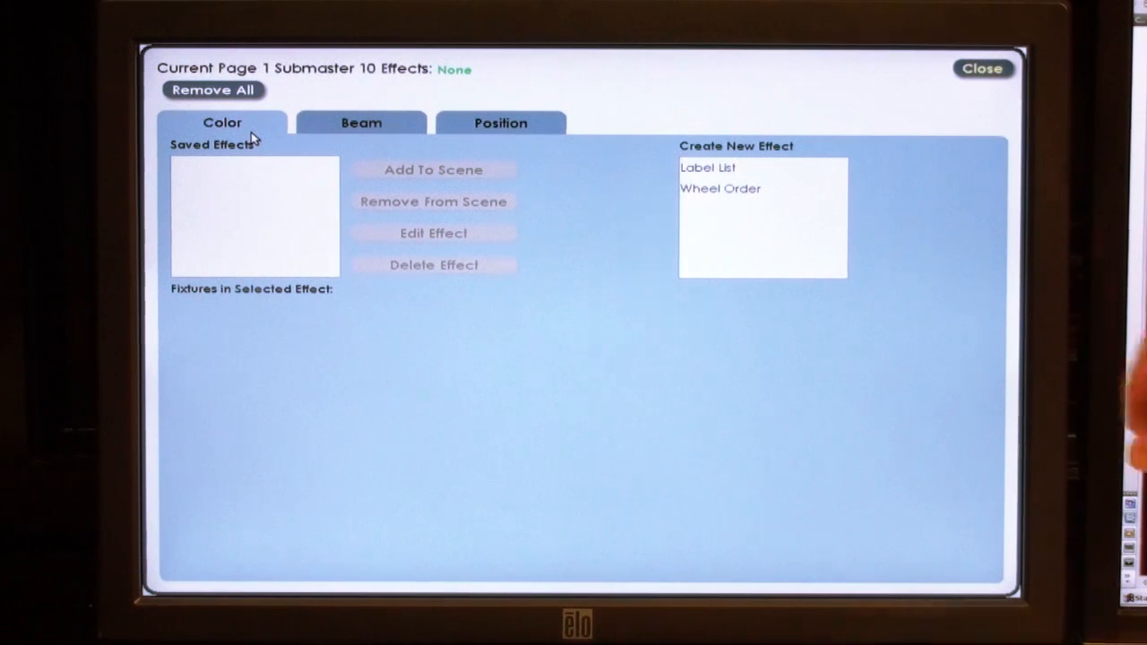
# Create a Label List color effect cycling blue, green, lavender, red, white and yellow
pyautogui.click(708, 169)
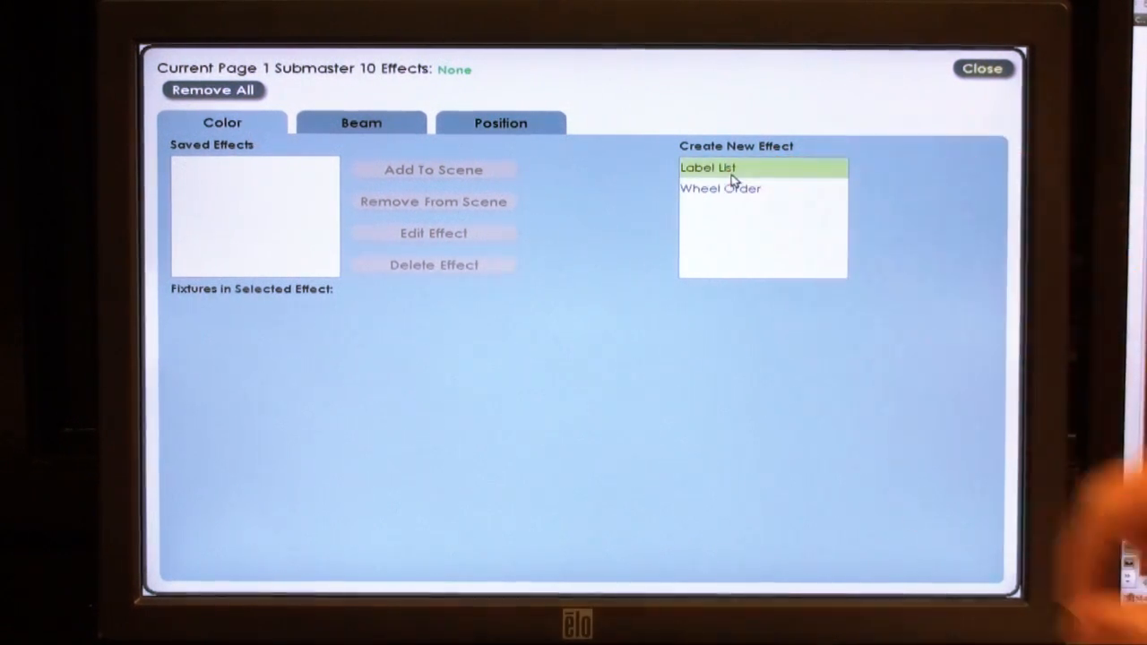
pyautogui.click(708, 168)
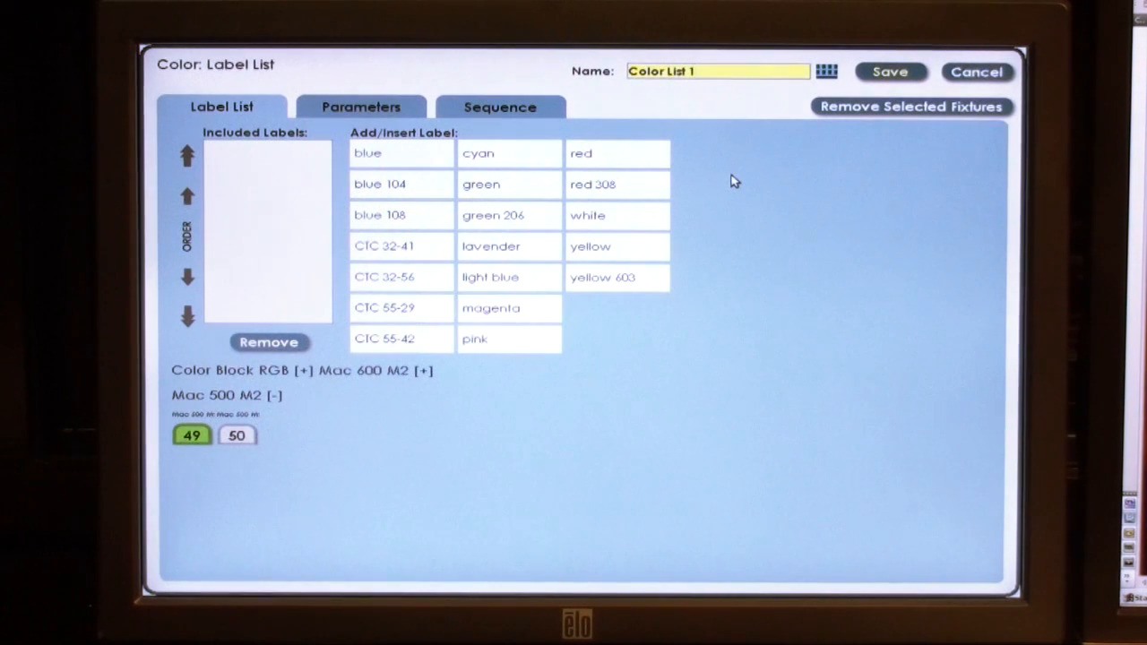
pyautogui.moveTo(799, 195)
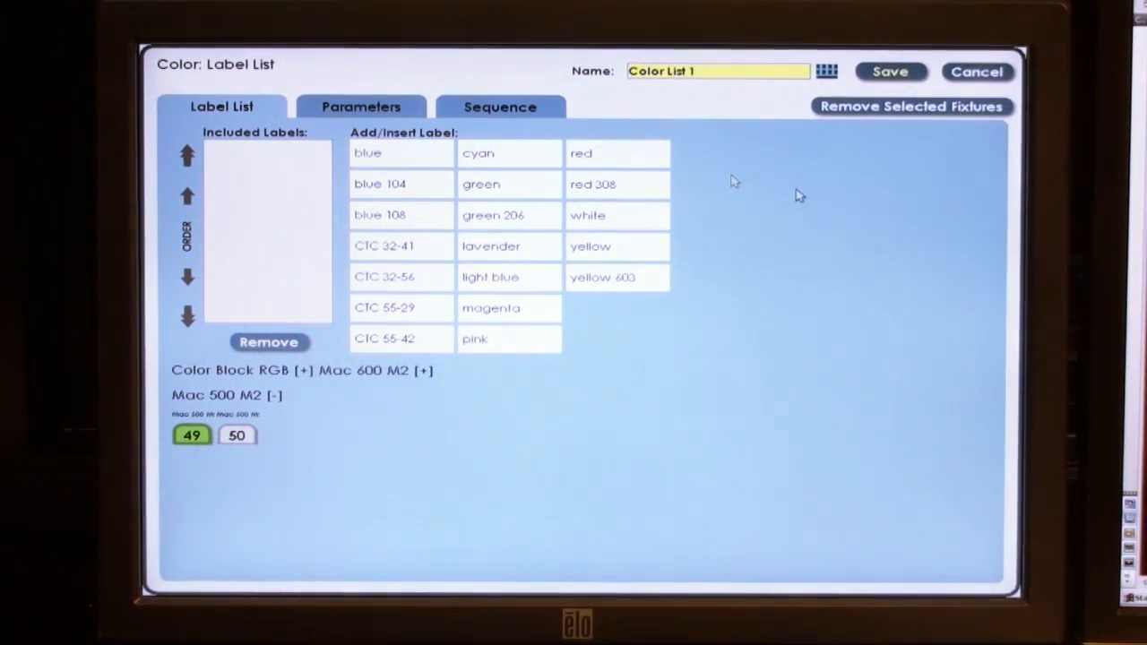
pyautogui.moveTo(799, 196)
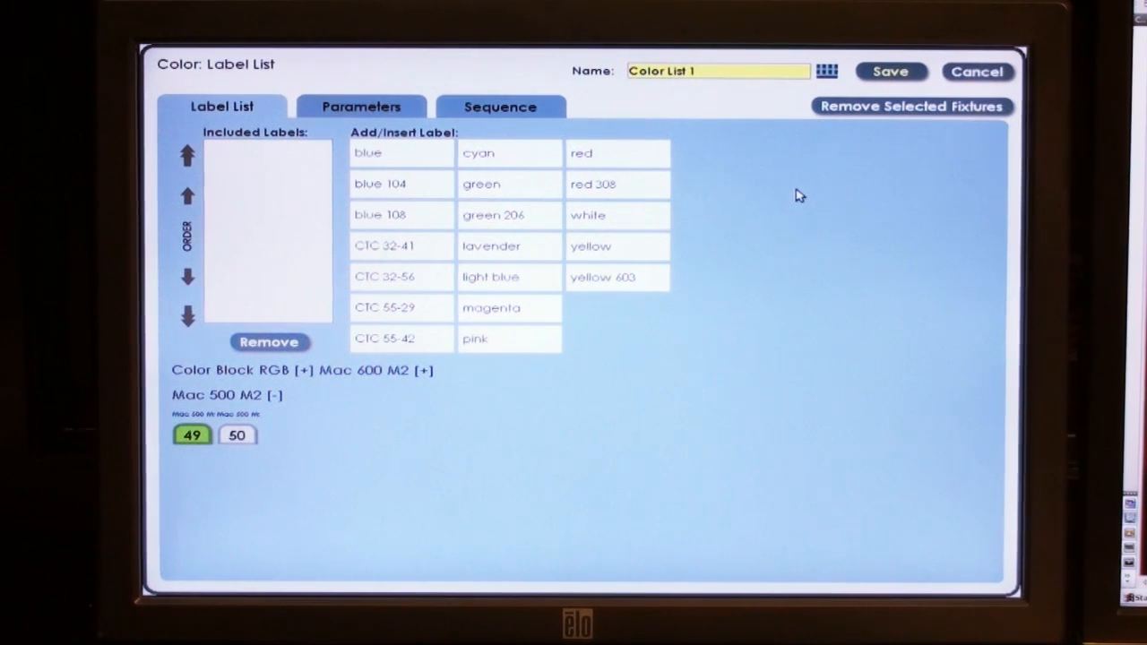
pyautogui.click(369, 152)
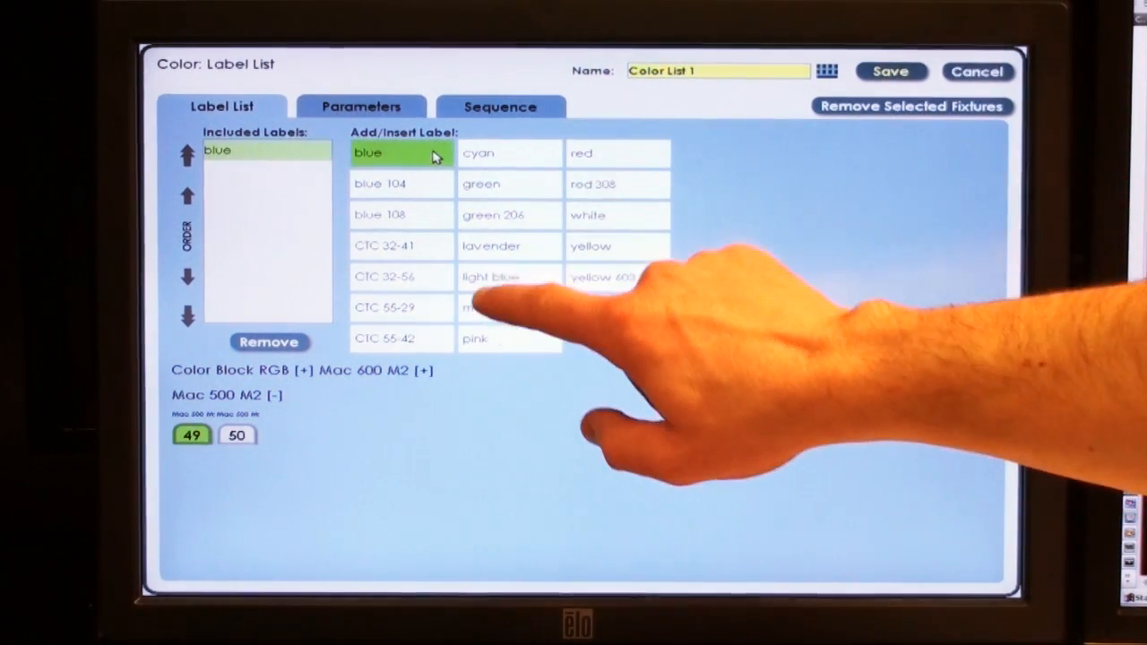
pyautogui.click(480, 182)
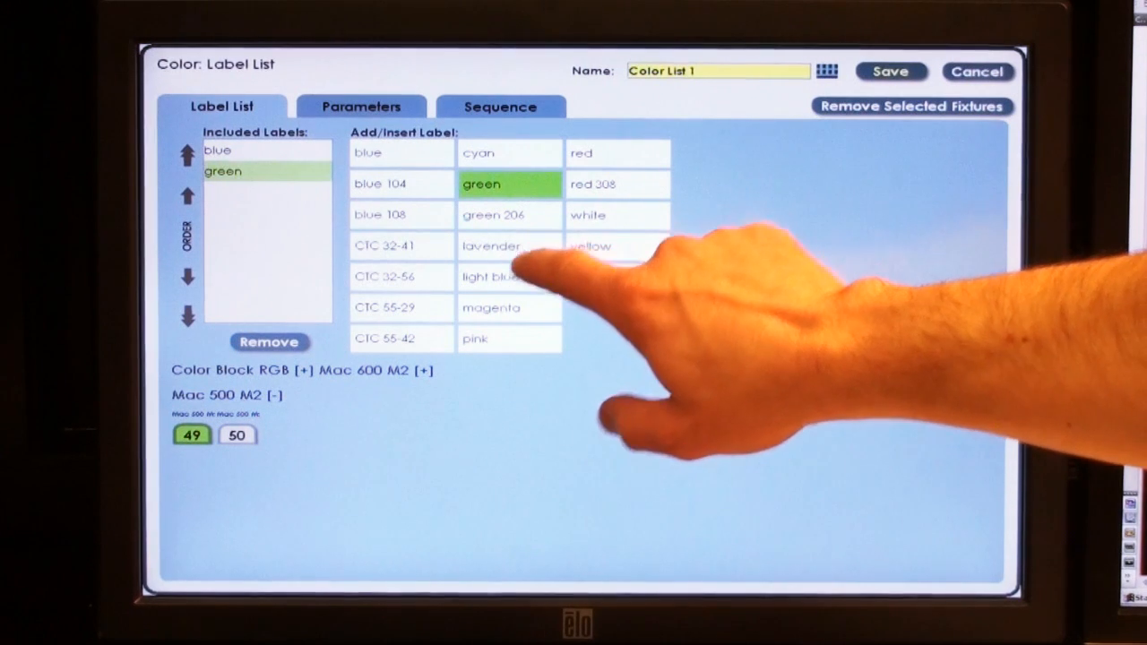
pyautogui.click(616, 152)
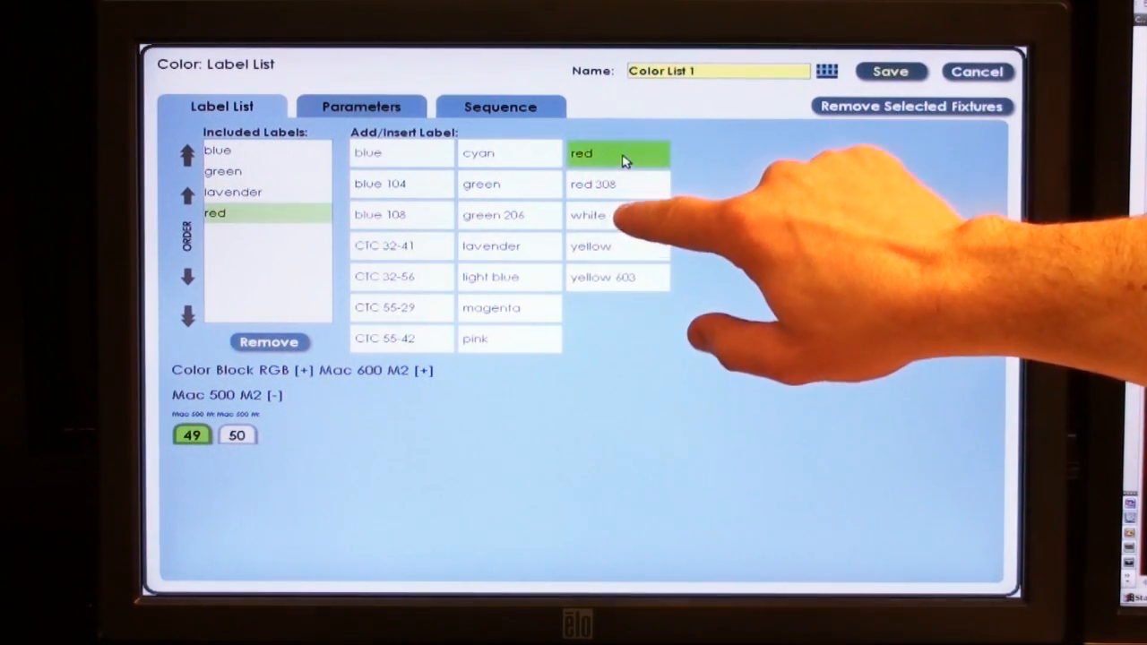
pyautogui.click(617, 248)
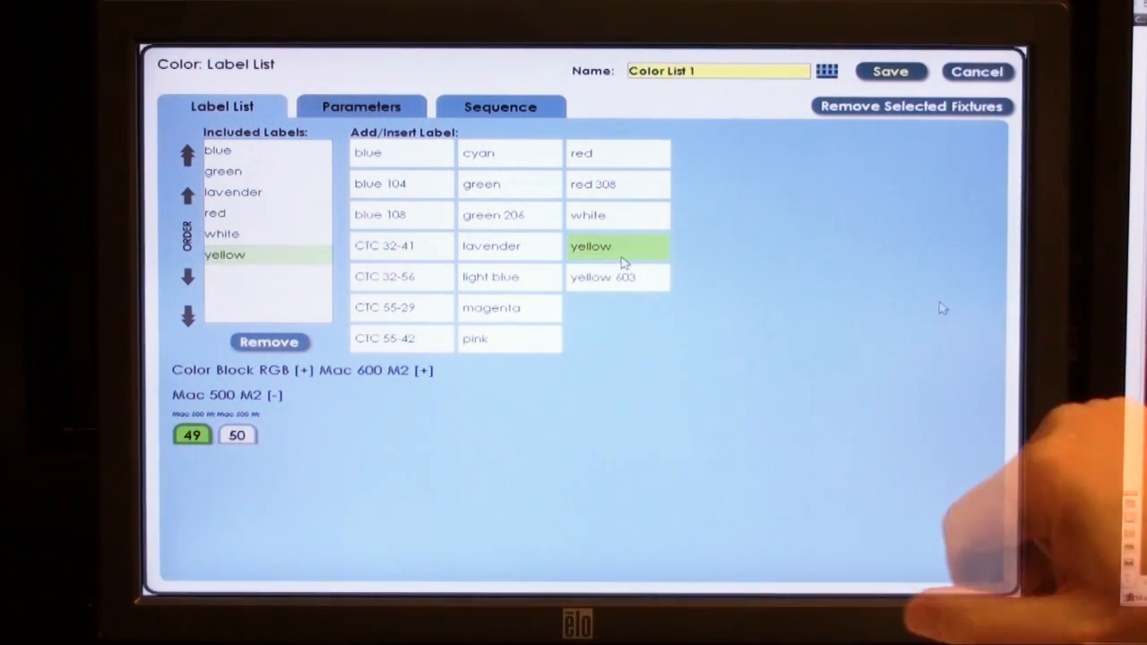
# Name the effect 'Color Roll' and save it for submaster 10
pyautogui.click(717, 72)
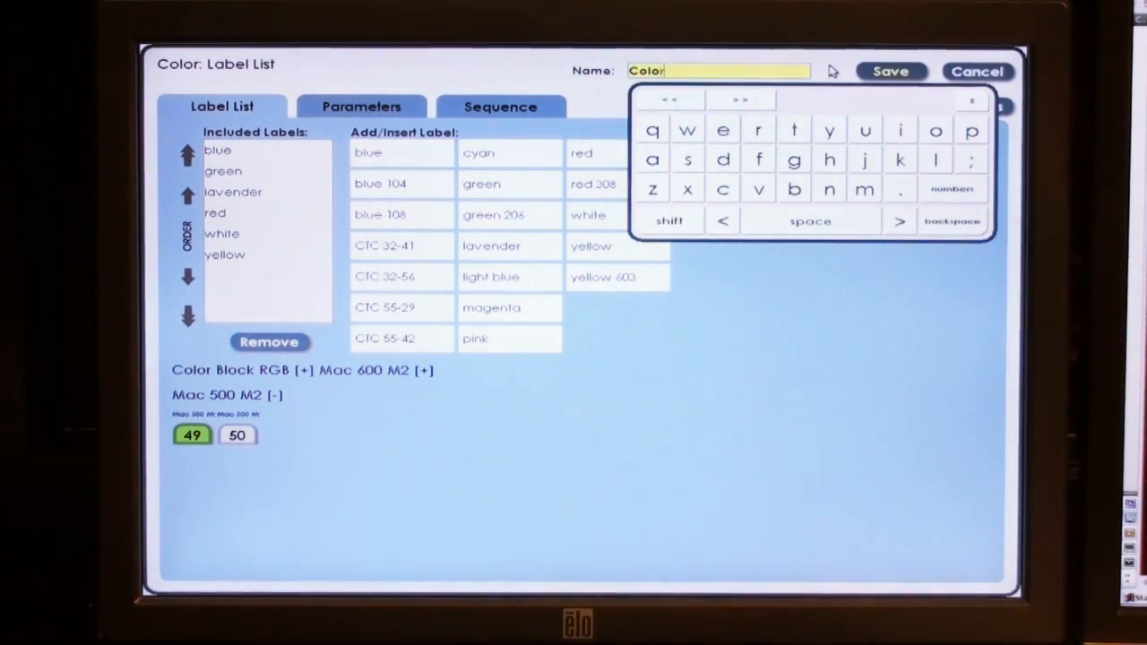
pyautogui.write('Roll')
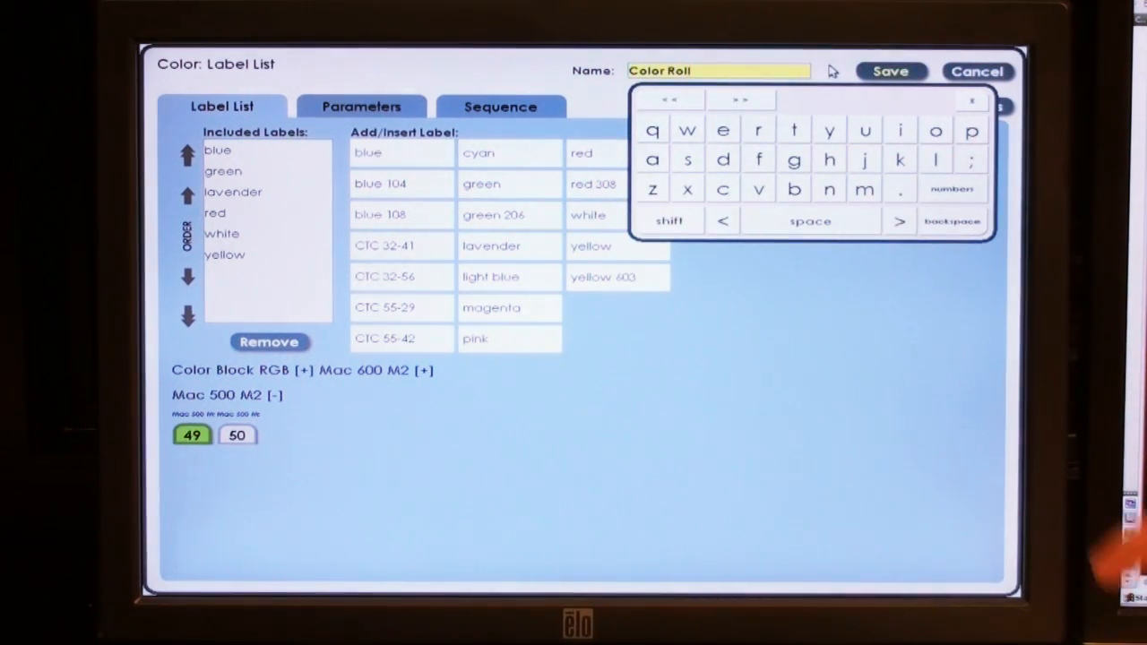
pyautogui.click(890, 71)
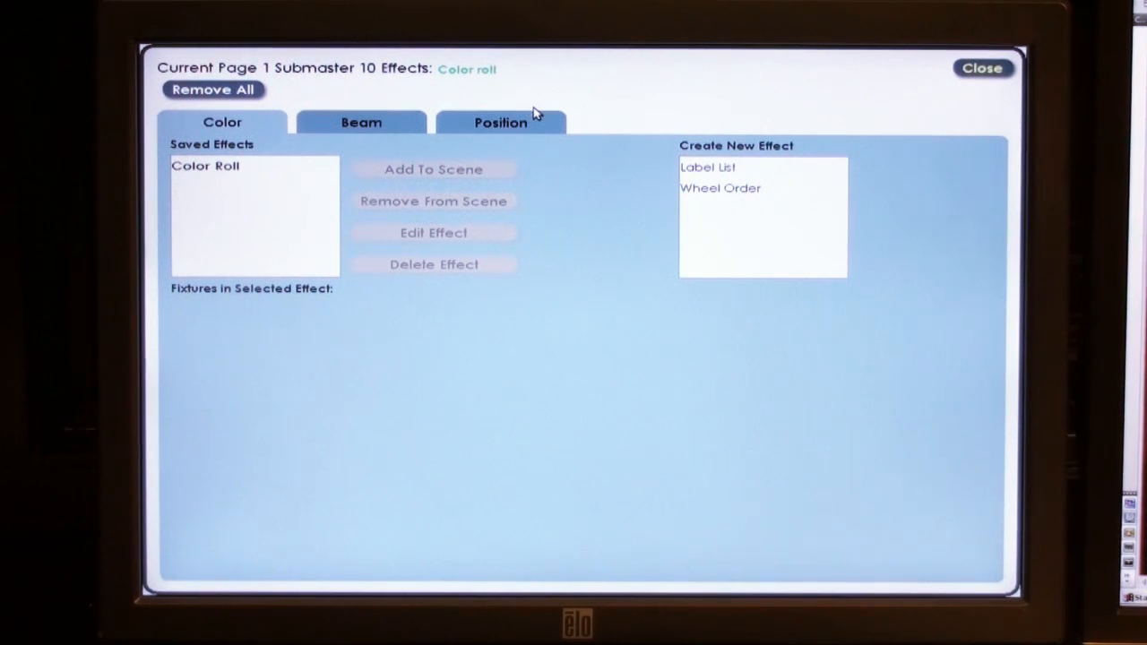
pyautogui.click(982, 68)
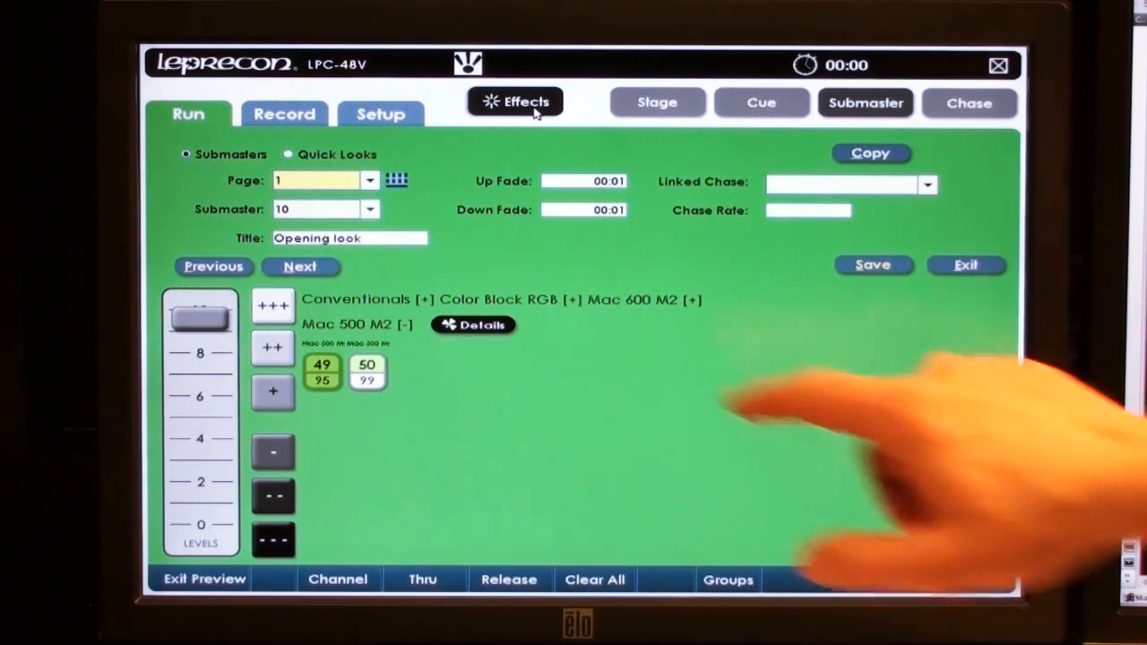
pyautogui.click(871, 265)
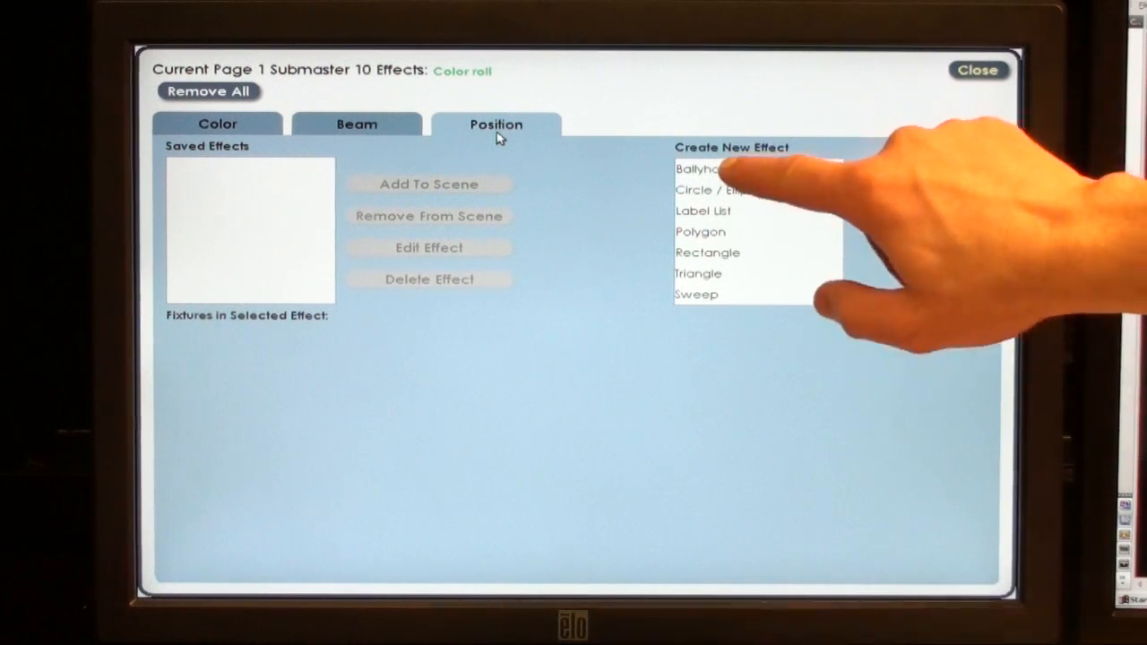
# Start a new Ballyhoo position effect named 'Ballyhoo Walls' for Mac 500 M2s 49 and 50
pyautogui.click(701, 168)
pyautogui.write('Ballyhoo Wall')
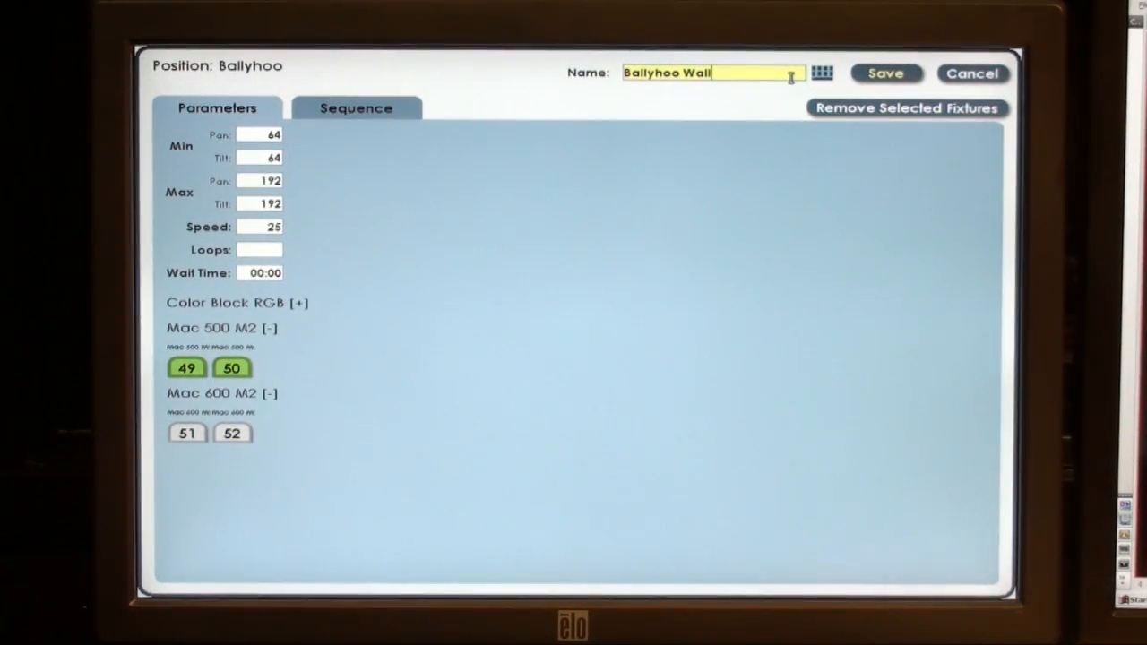
pyautogui.write('s')
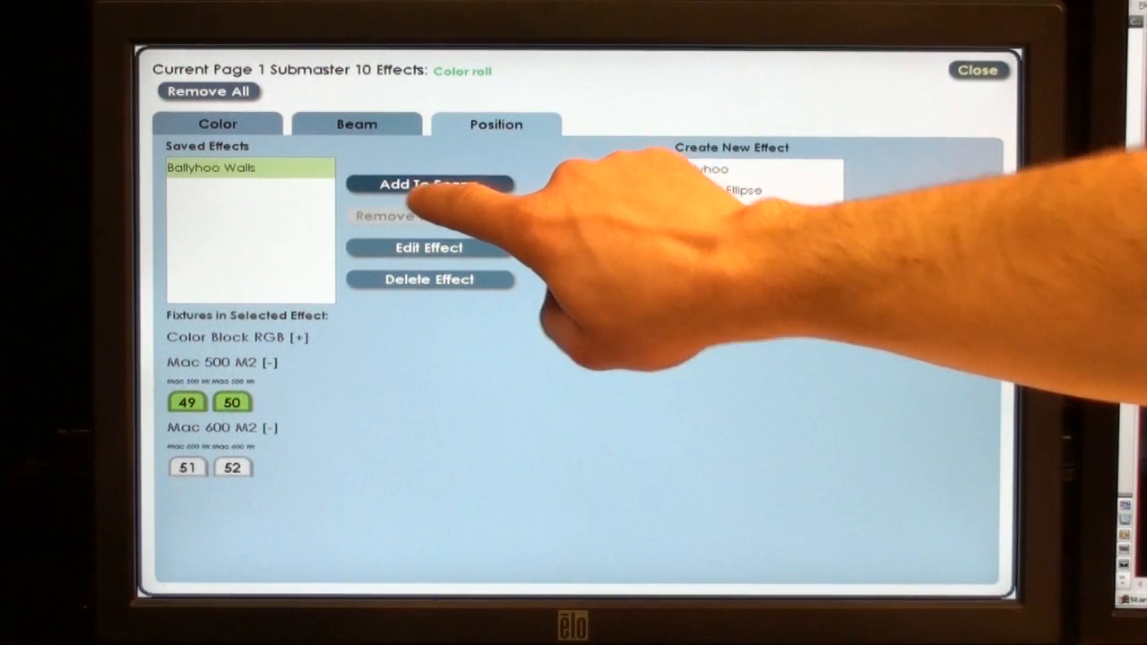
# Add Ballyhoo Walls to submaster 10's scene beside Color Roll and leave the effects editor
pyautogui.click(428, 182)
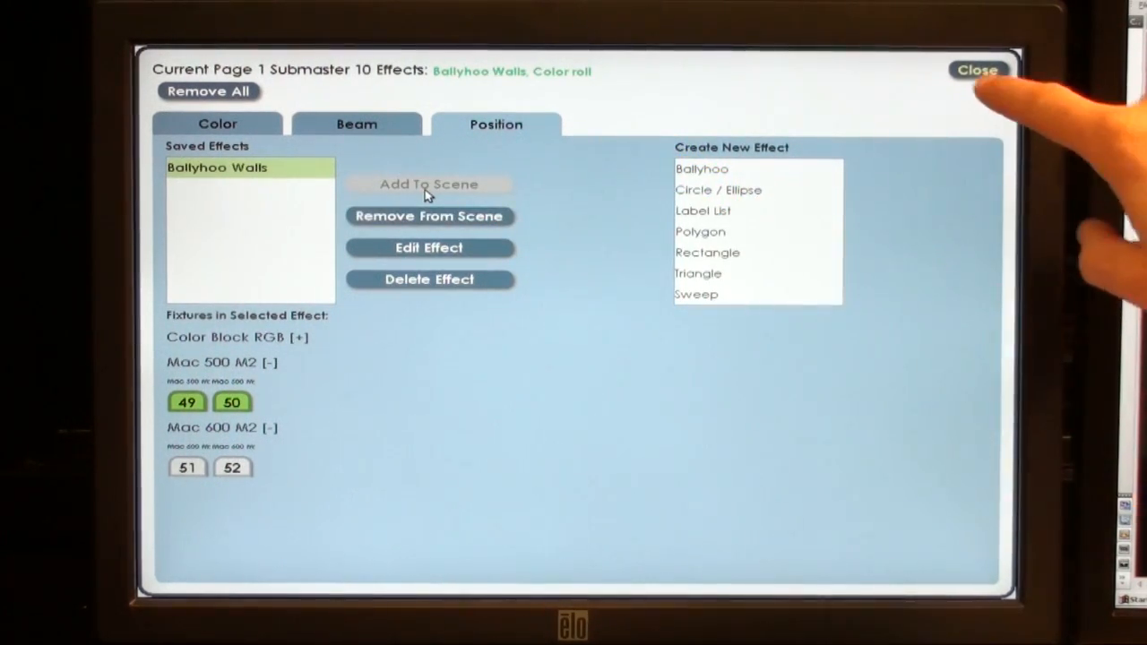
pyautogui.click(977, 70)
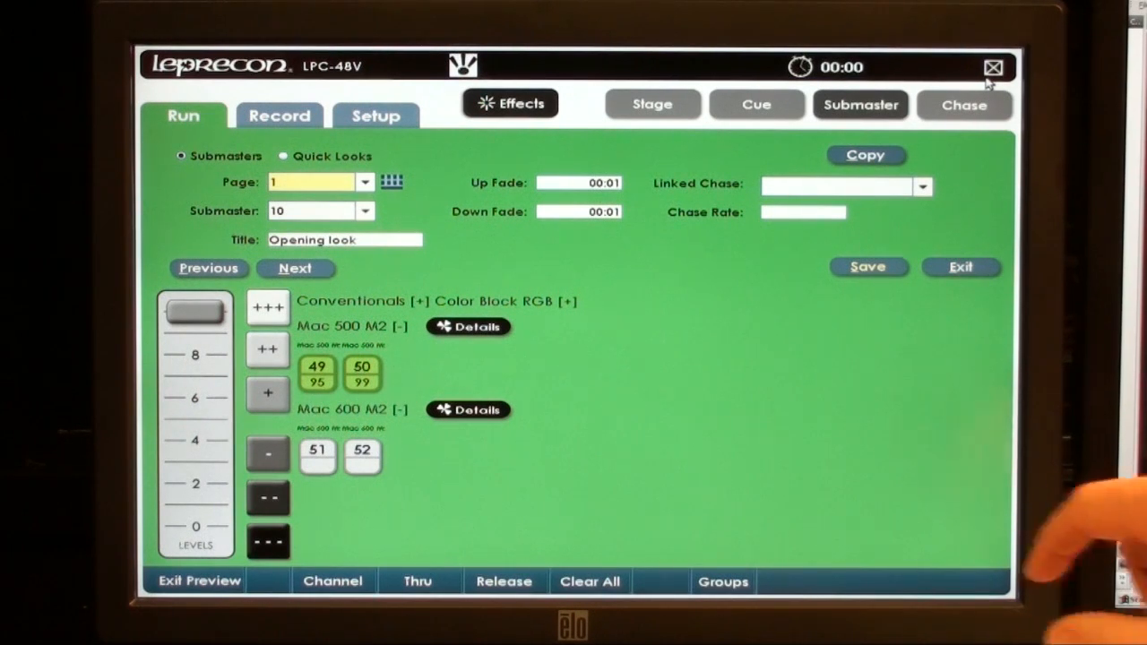
# Show the submaster number list on the Run screen
pyautogui.click(366, 211)
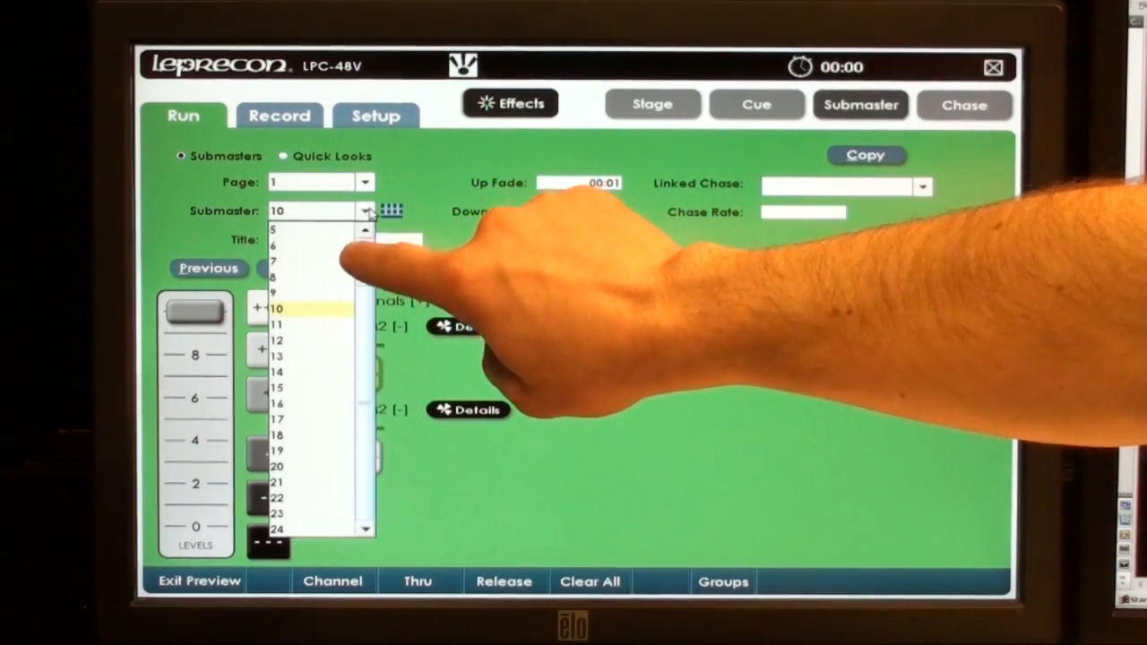